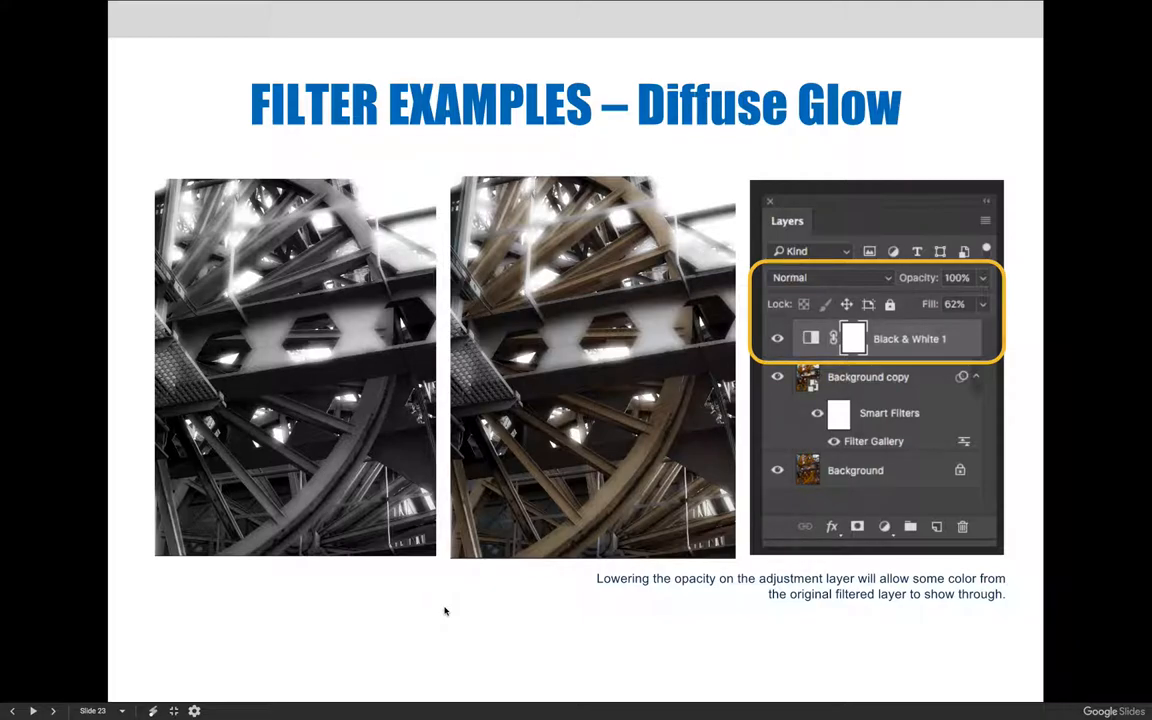
# Advance the lecture slides to slide 25, the Torn Edges filter examples
pyautogui.click(53, 710)
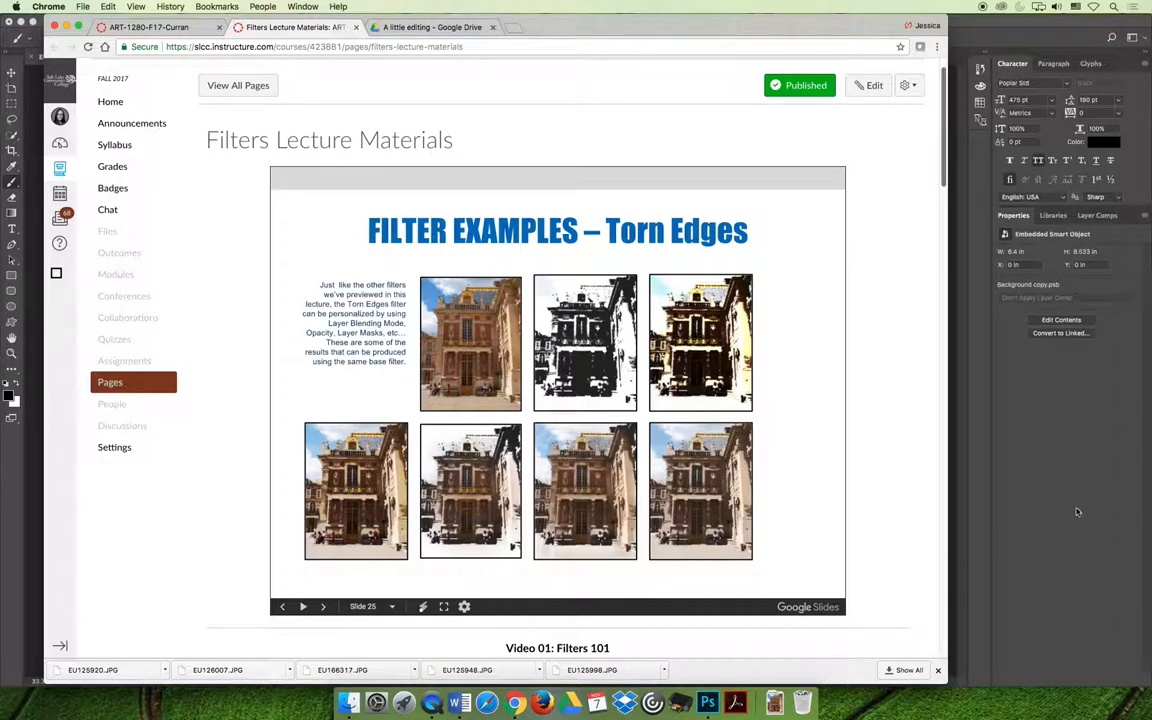
# Switch from Chrome to the Versailles photo document in Photoshop
pyautogui.click(707, 701)
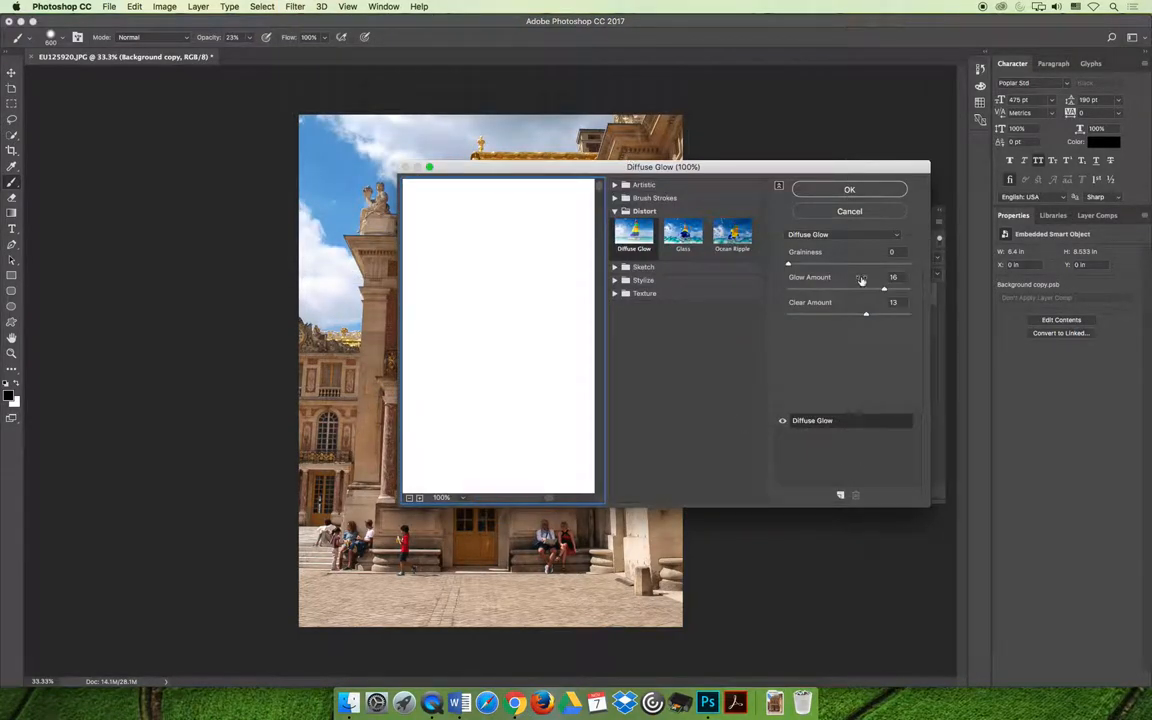
# Apply the Torn Edges filter from the Sketch category to the Background copy smart object
pyautogui.click(845, 234)
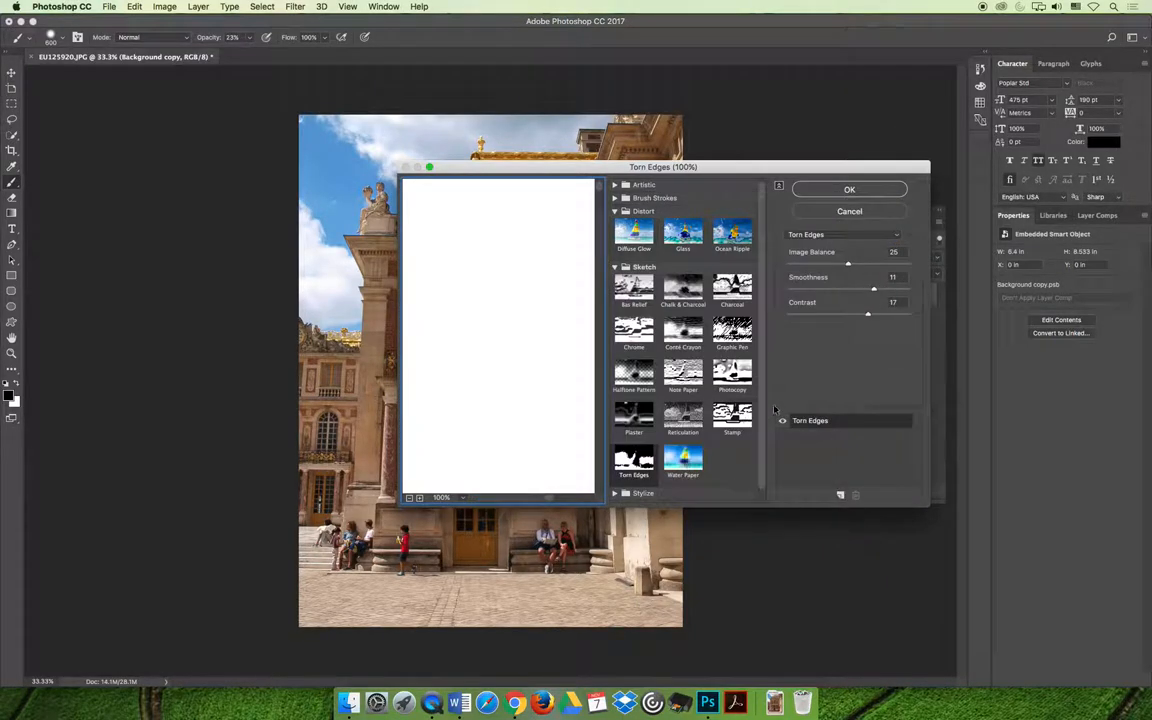
pyautogui.click(849, 189)
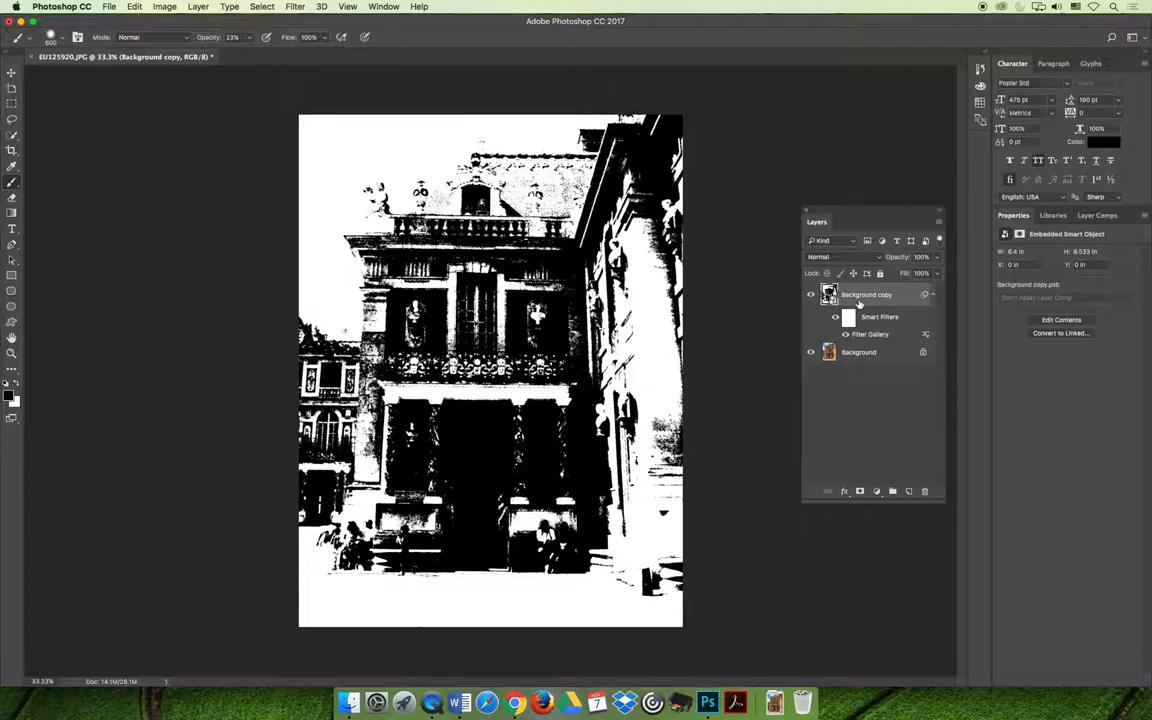
# Try Darken, Screen and Overlay blend modes on the filtered layer, then return to Normal
pyautogui.click(835, 256)
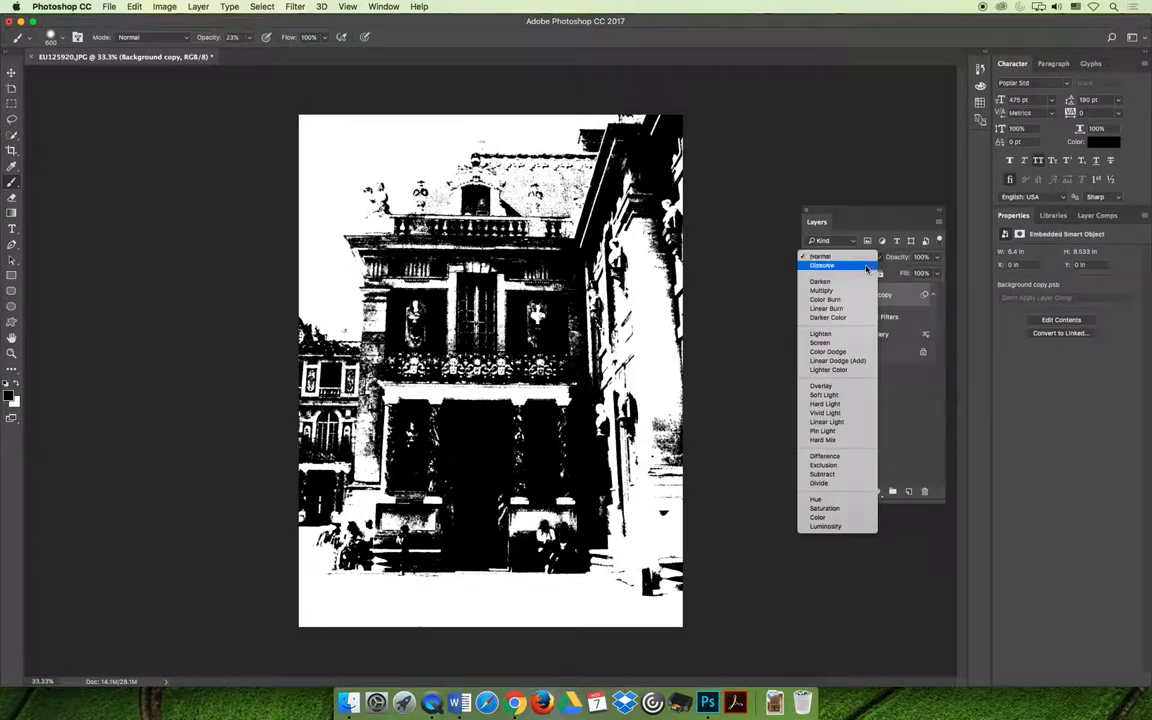
pyautogui.click(820, 281)
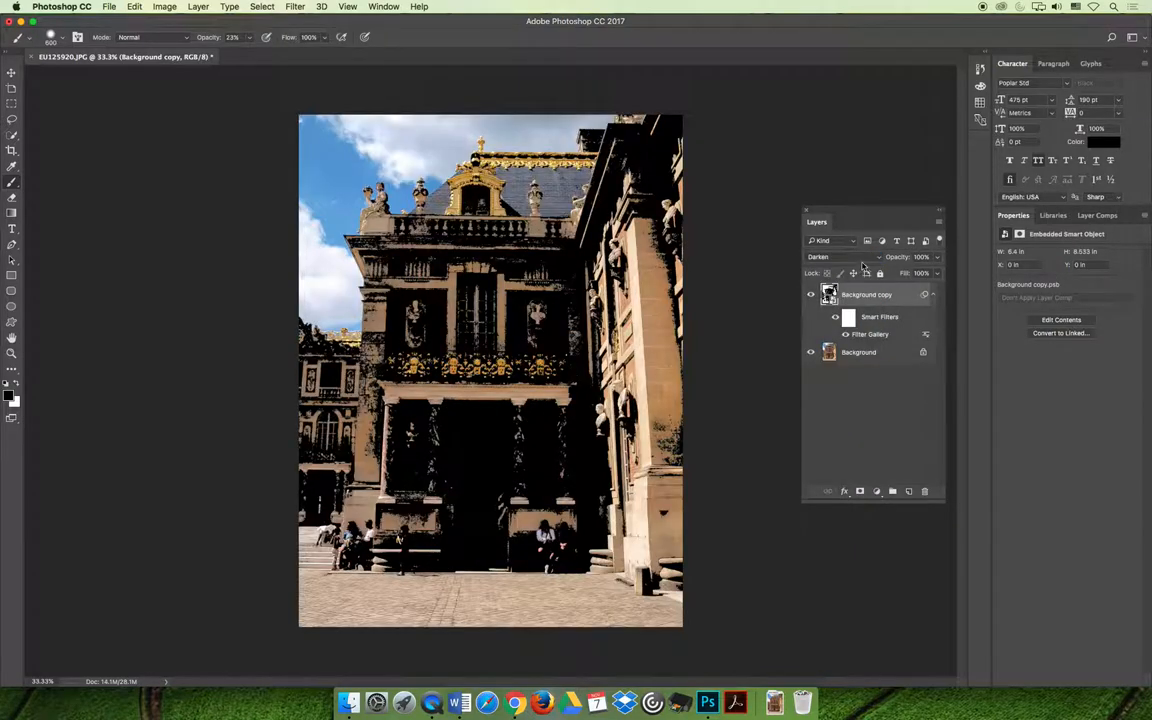
pyautogui.click(835, 257)
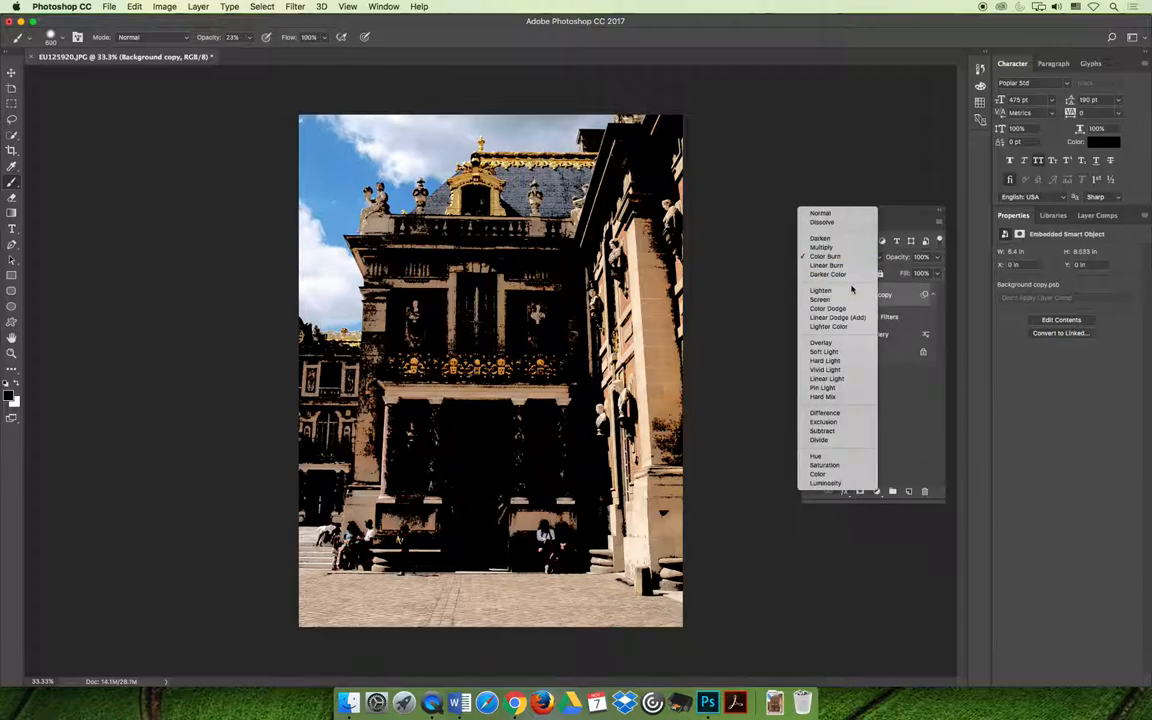
pyautogui.click(820, 299)
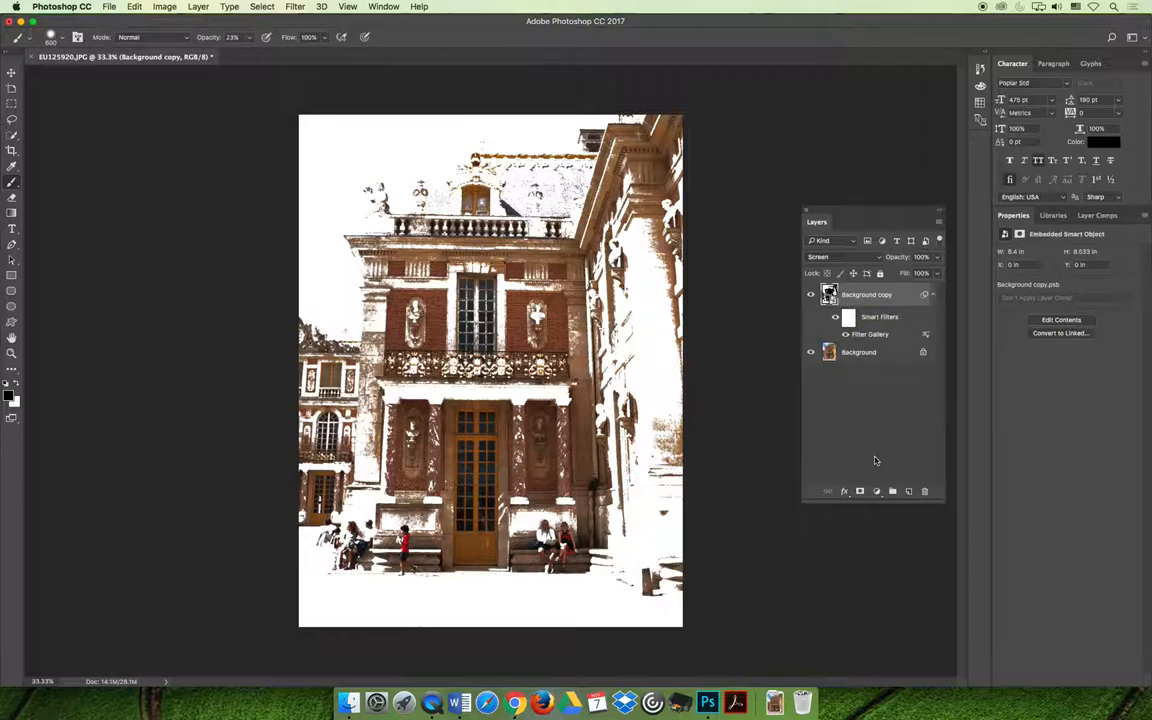
pyautogui.click(845, 257)
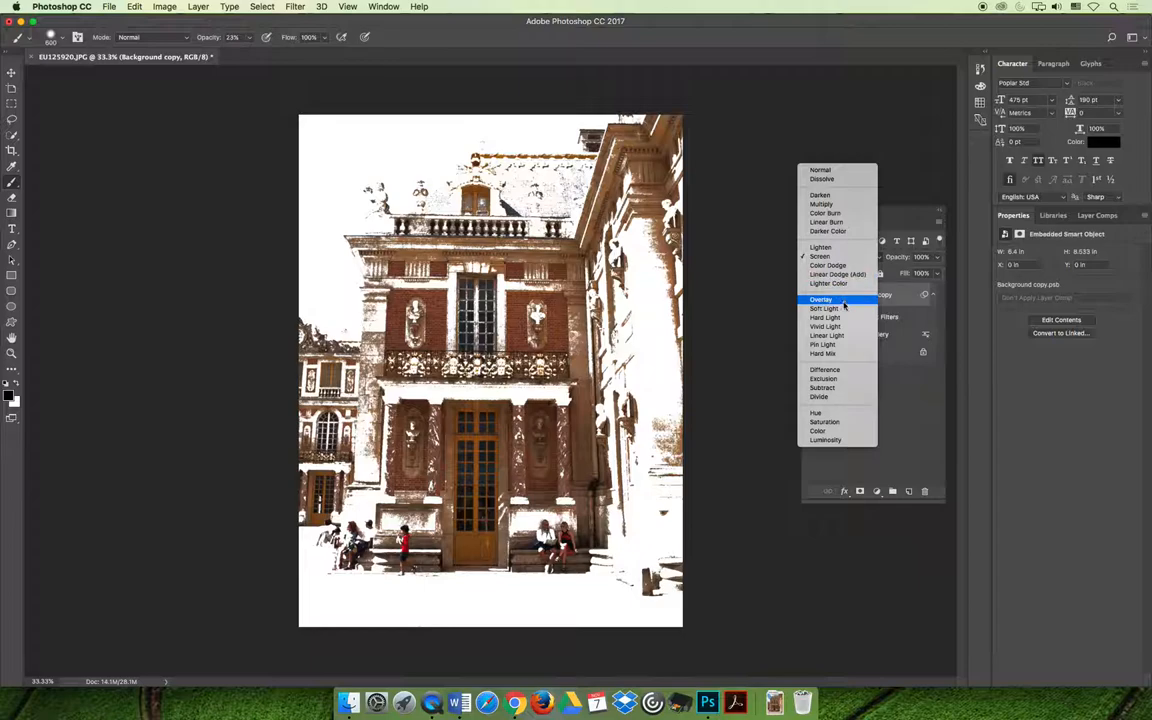
pyautogui.click(821, 299)
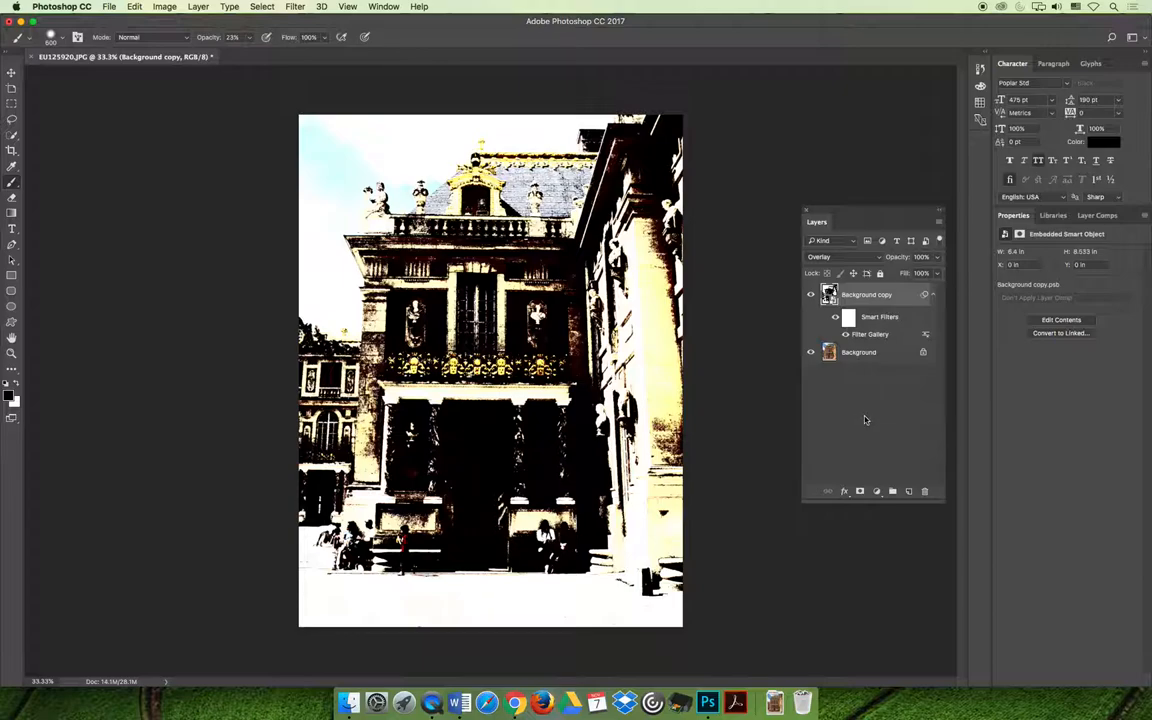
pyautogui.moveTo(873, 303)
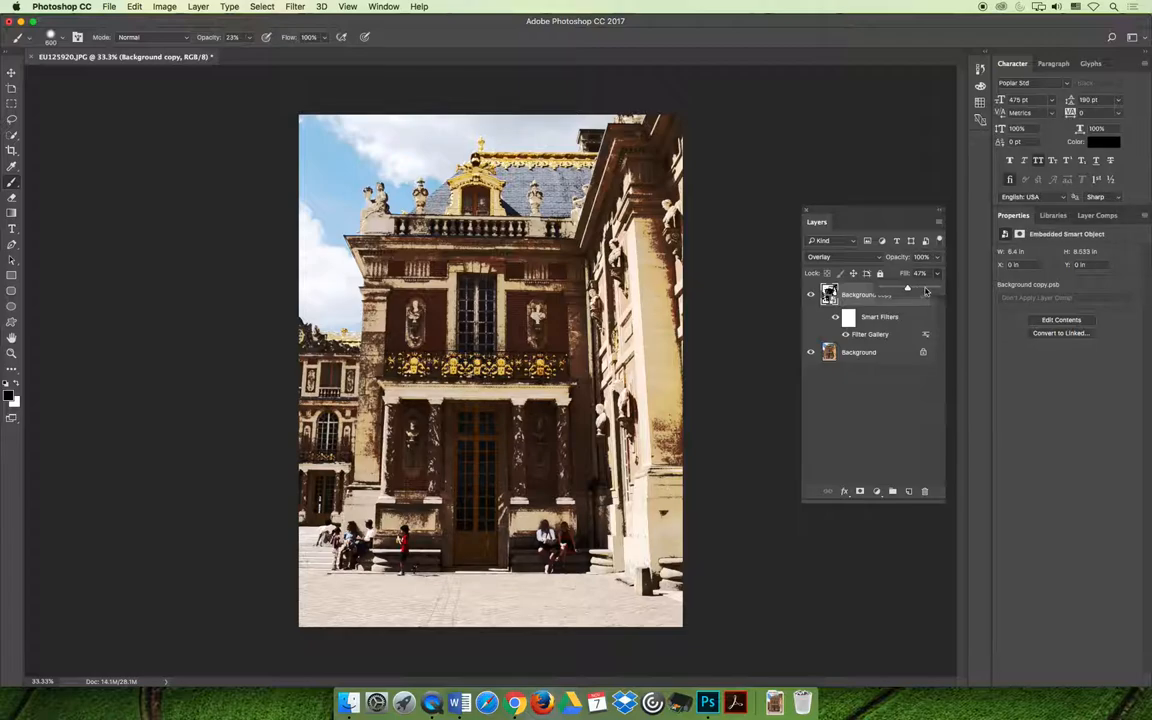
pyautogui.click(845, 256)
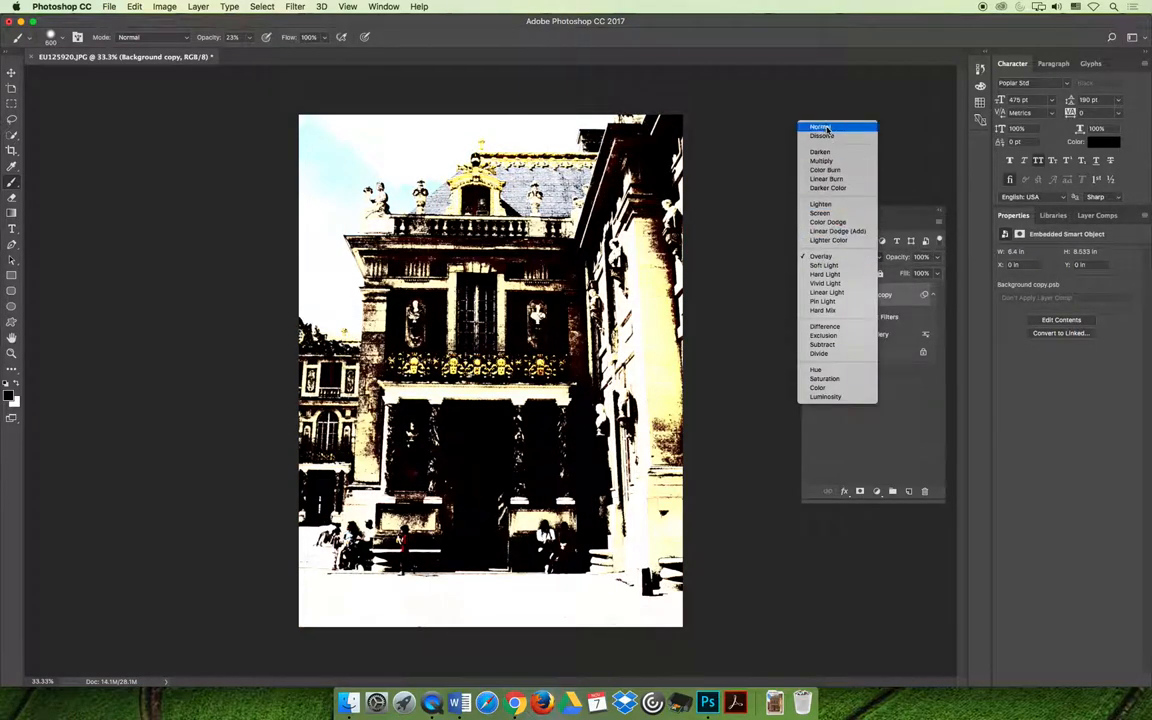
pyautogui.click(820, 126)
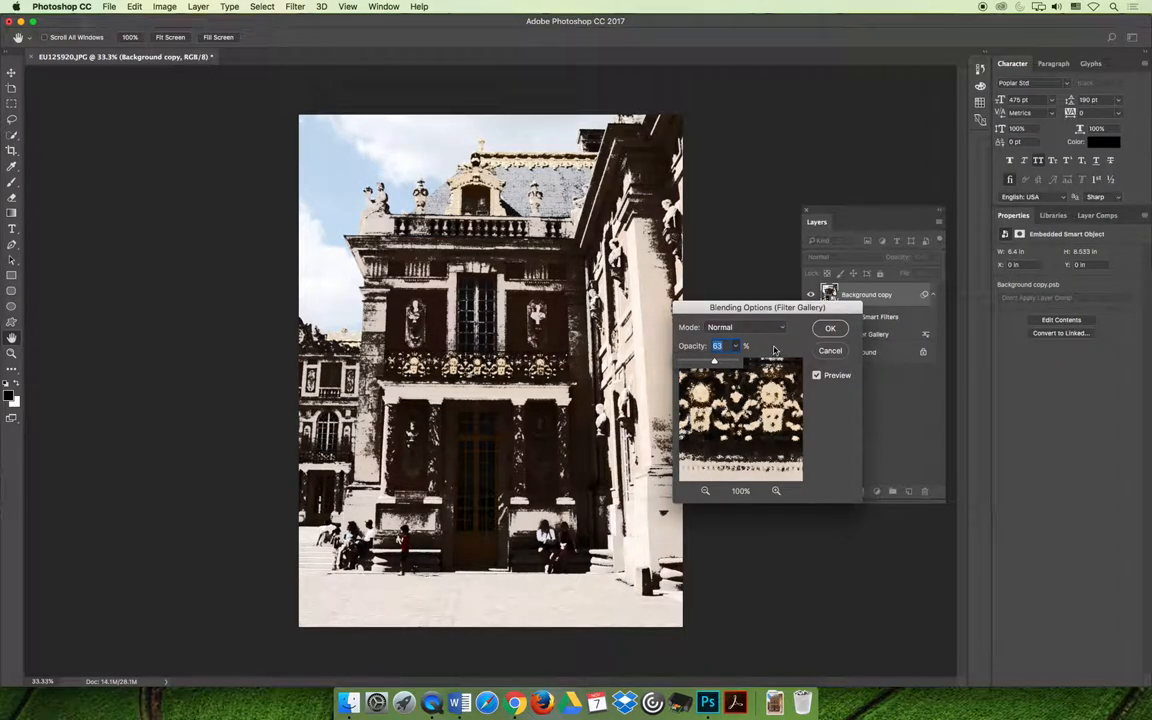
# Preview Overlay mode for the Torn Edges filter, then cancel the filter blending options
pyautogui.click(745, 327)
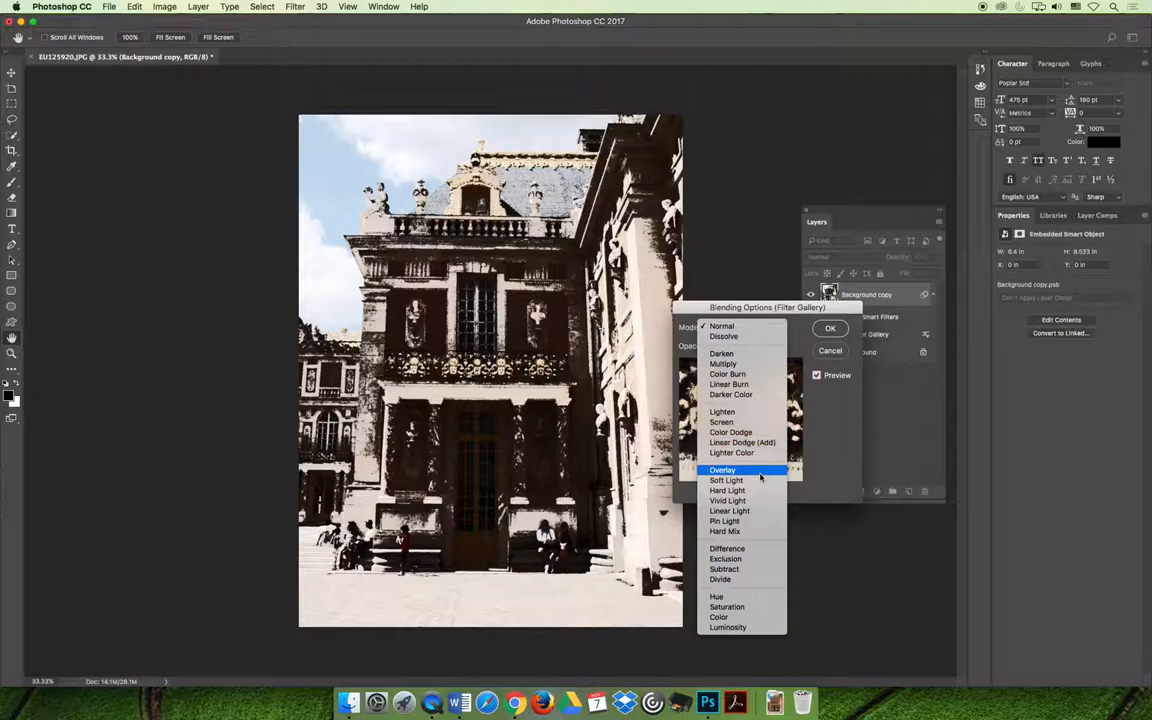
pyautogui.click(722, 470)
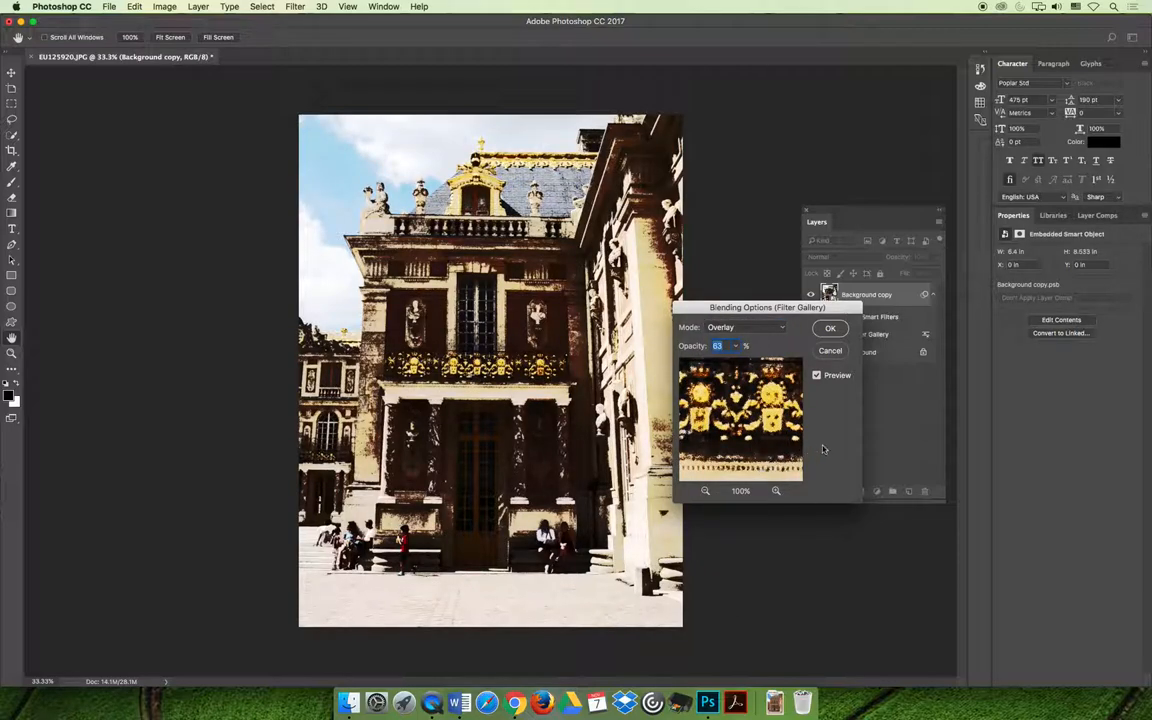
pyautogui.moveTo(839, 448)
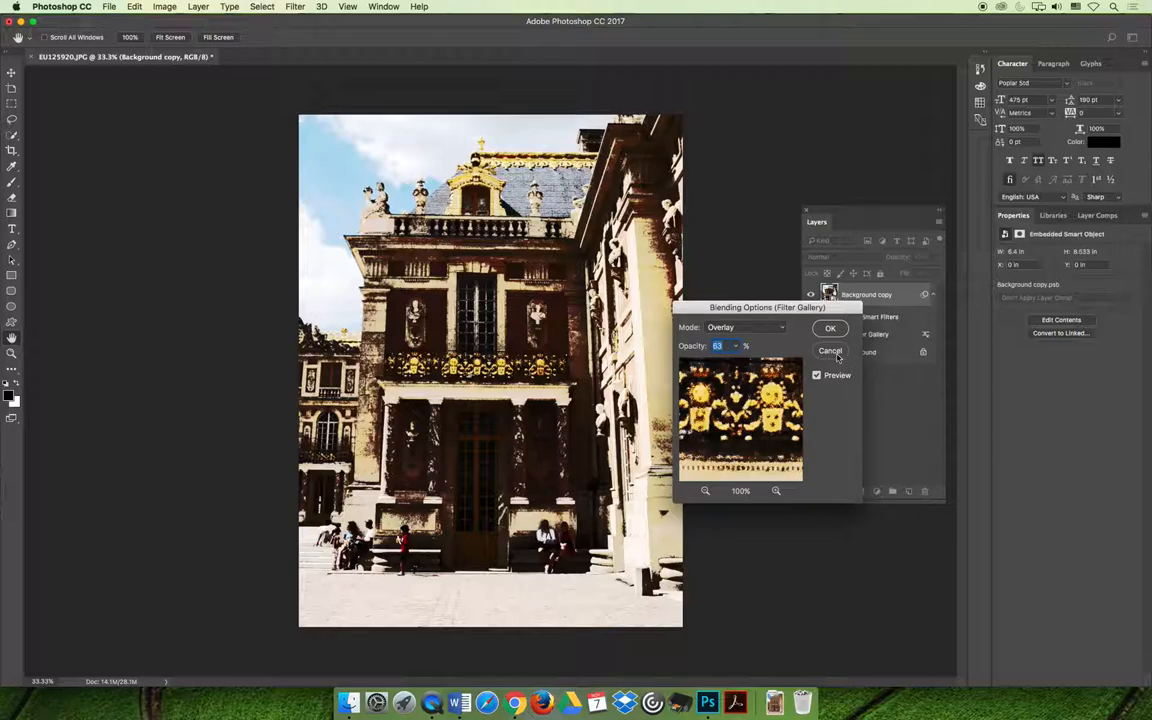
pyautogui.click(830, 328)
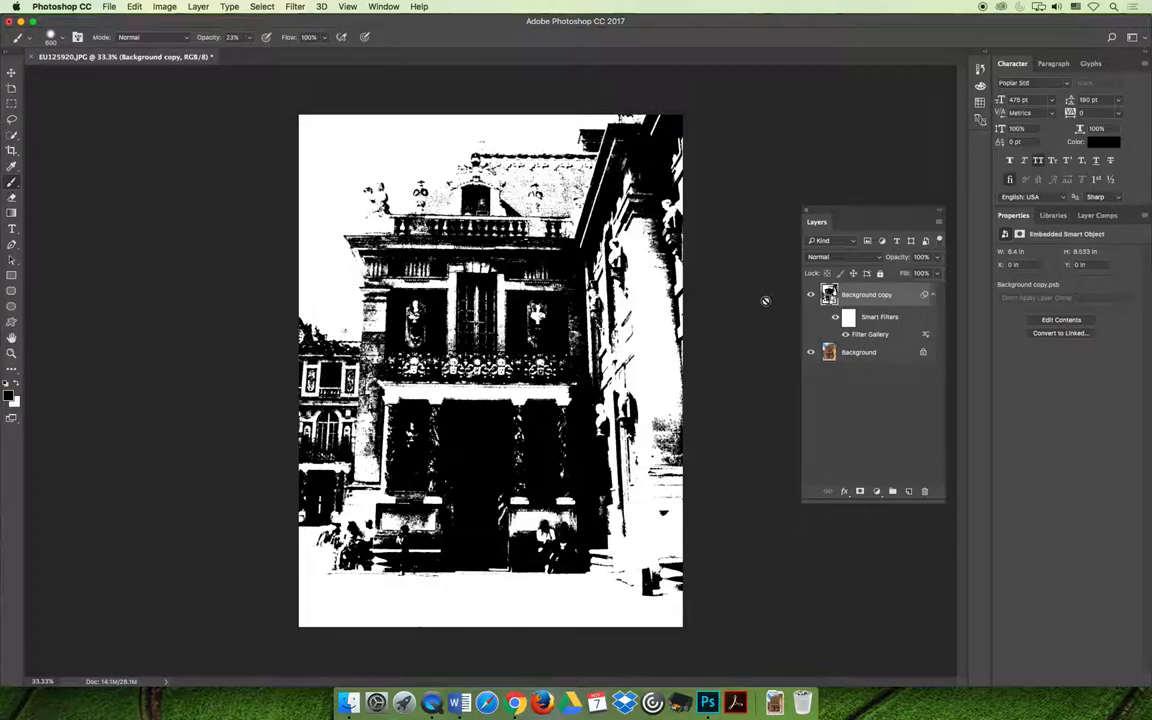
pyautogui.moveTo(849, 325)
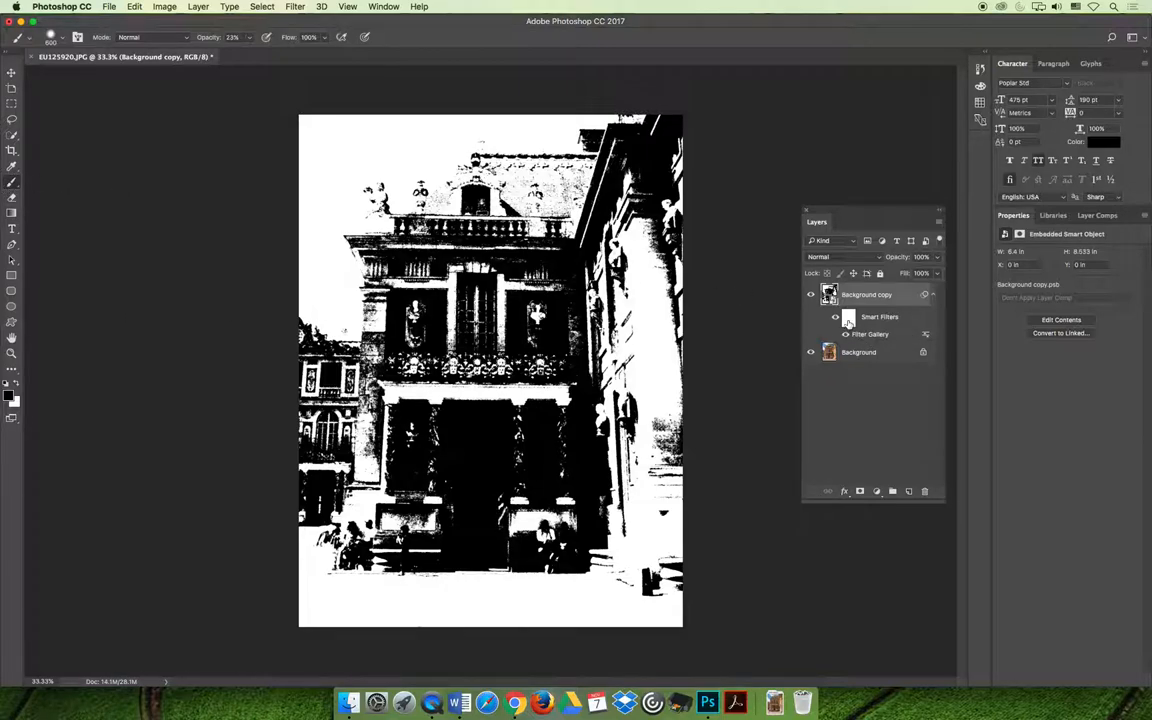
# Paint the smart filter mask black over the building to restore the original photo
pyautogui.click(849, 318)
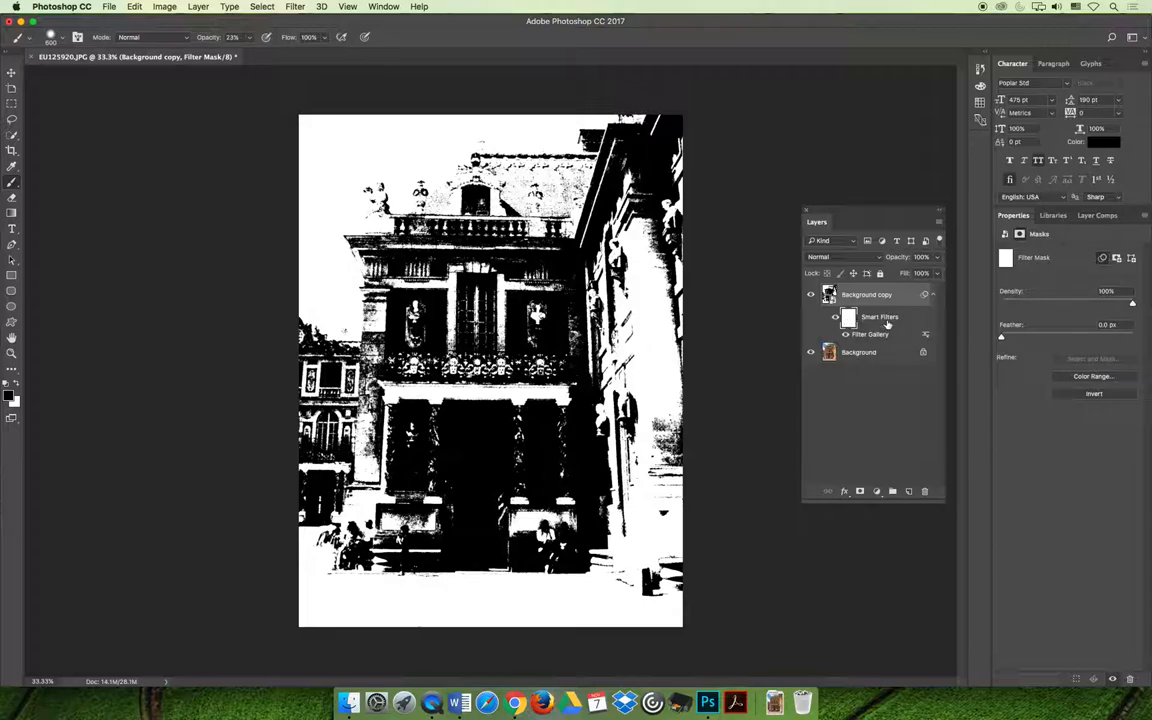
pyautogui.moveTo(555, 395)
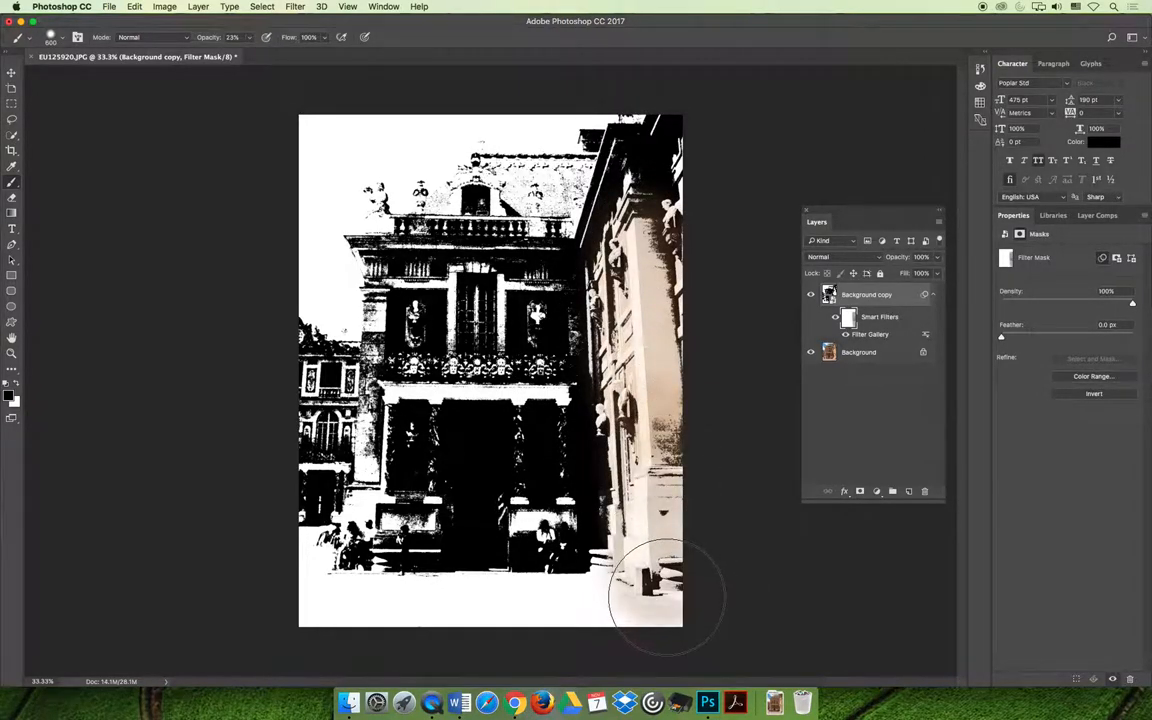
pyautogui.moveTo(665, 595); pyautogui.dragTo(540, 360)
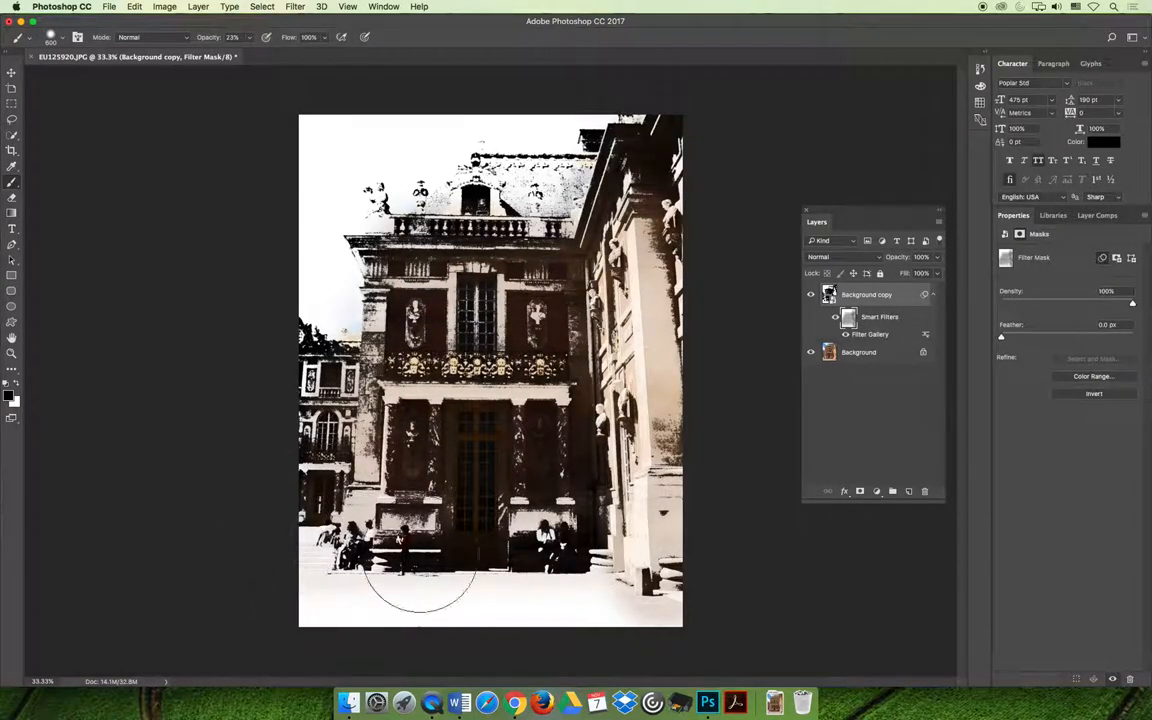
pyautogui.moveTo(625, 565)
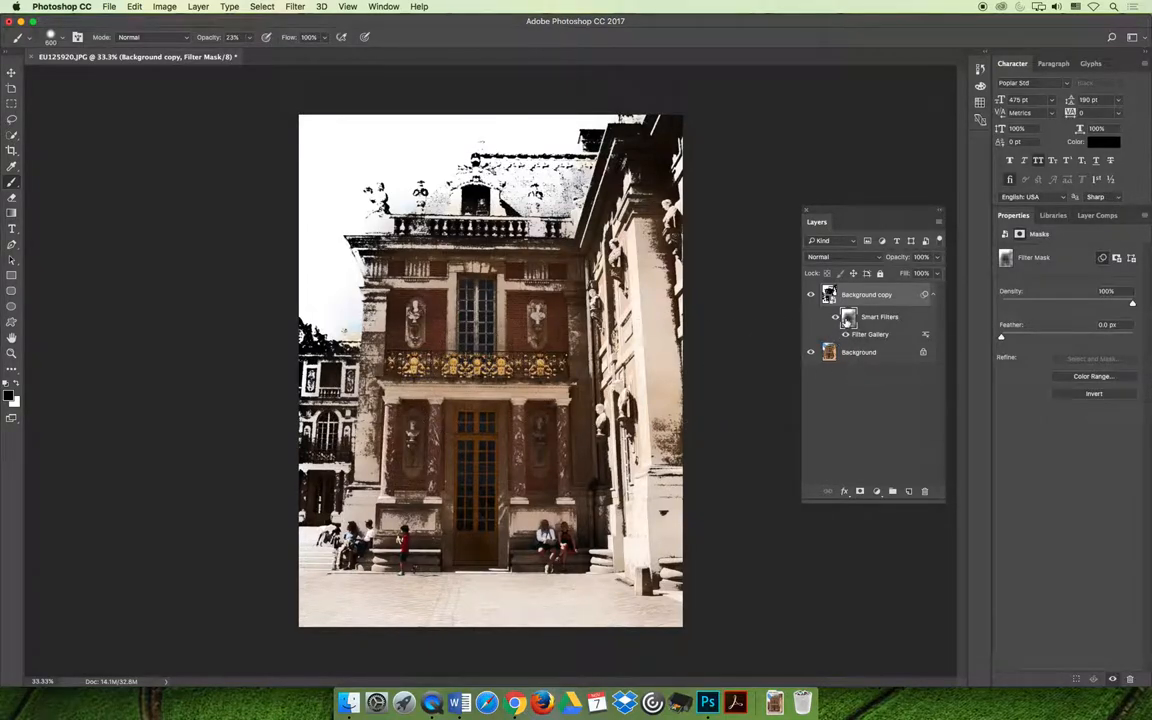
pyautogui.click(877, 491)
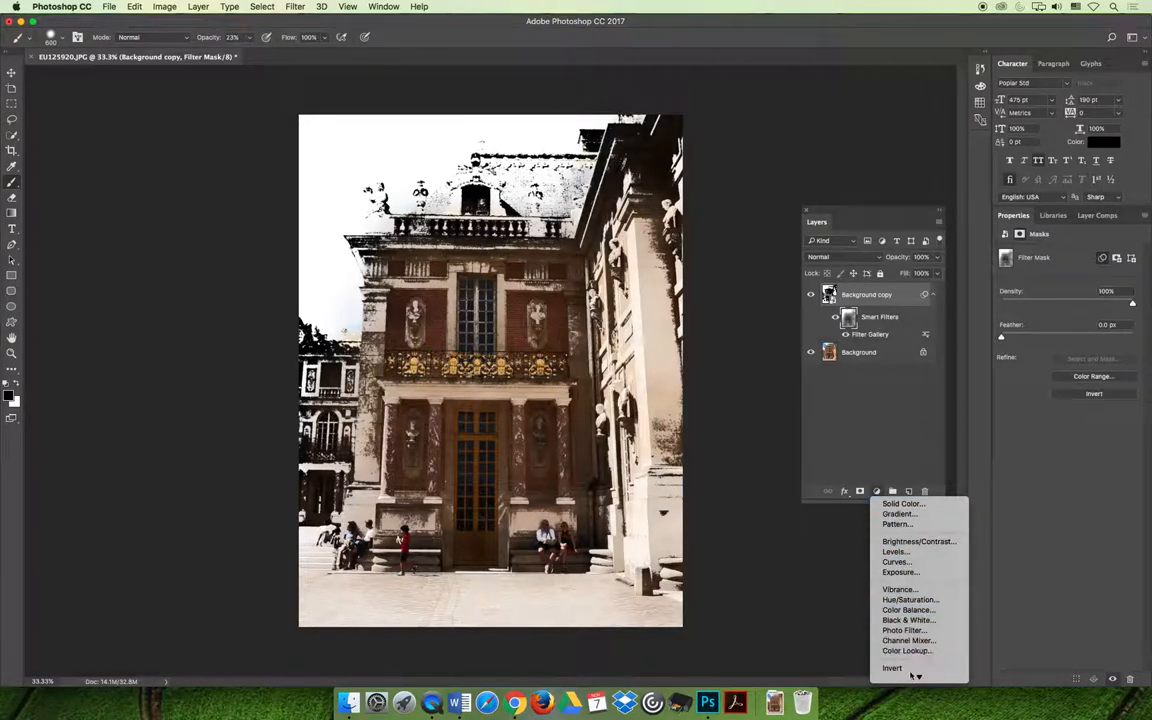
# Add a purple-orange Gradient Map adjustment layer set to Luminosity blending
pyautogui.click(897, 514)
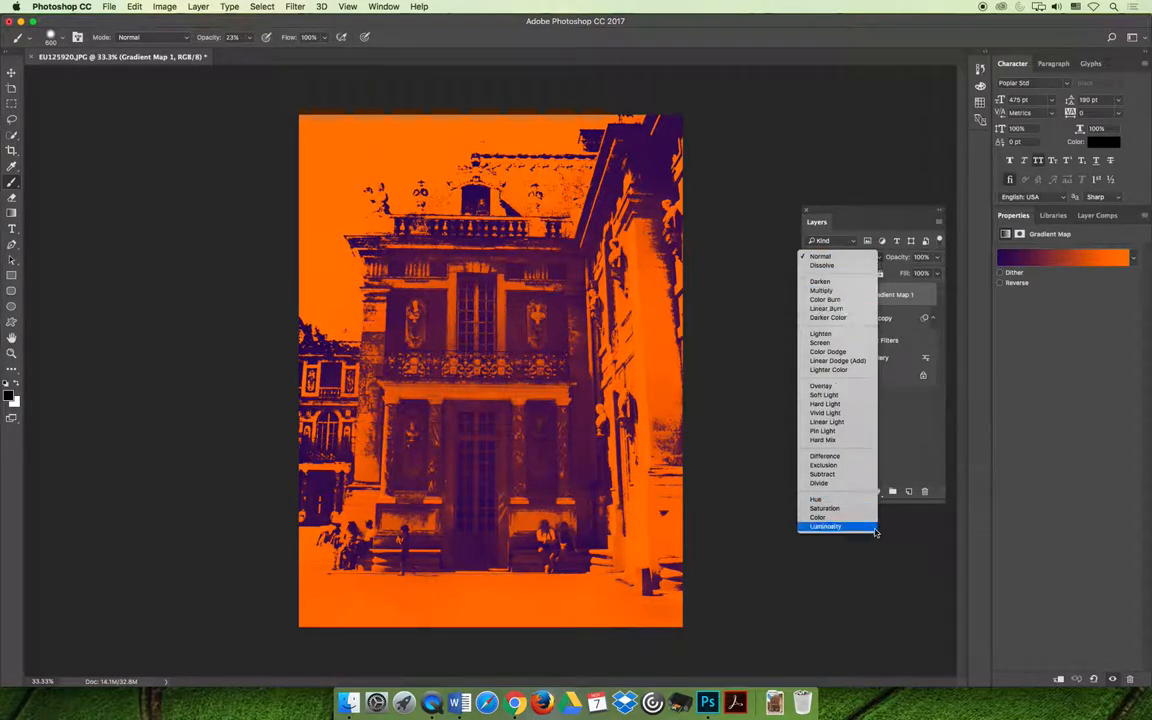
pyautogui.click(818, 517)
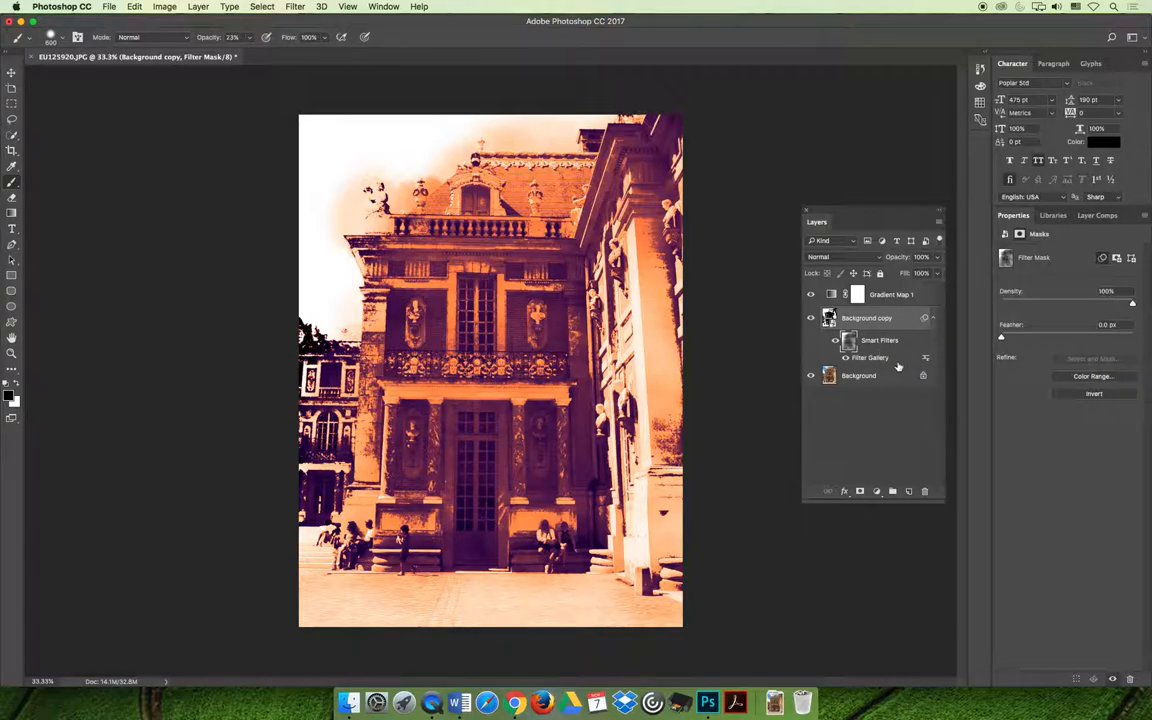
pyautogui.moveTo(888, 443)
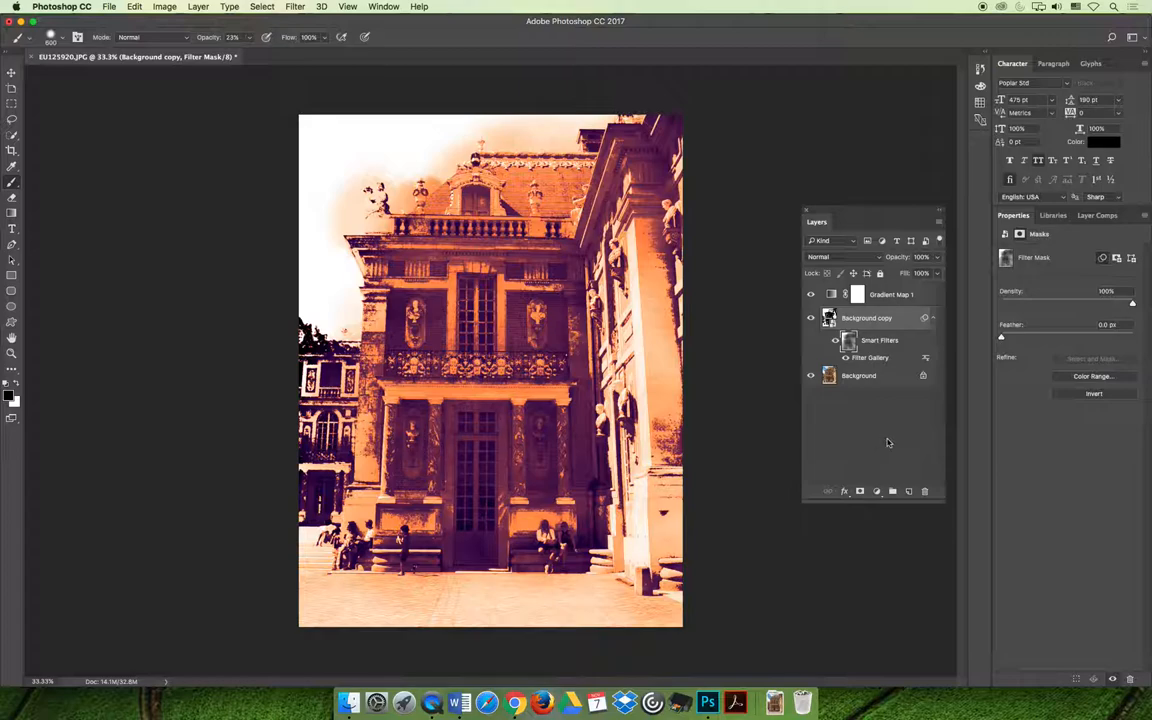